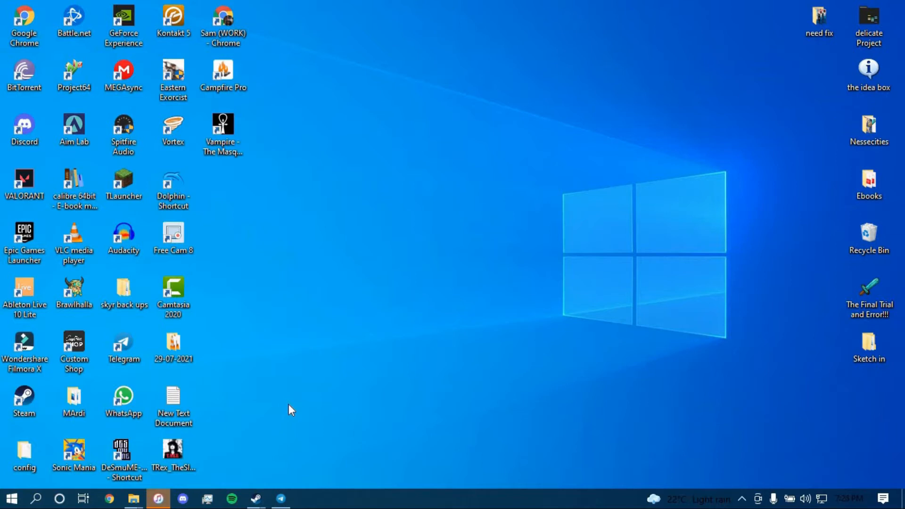
mouse_move(305, 358)
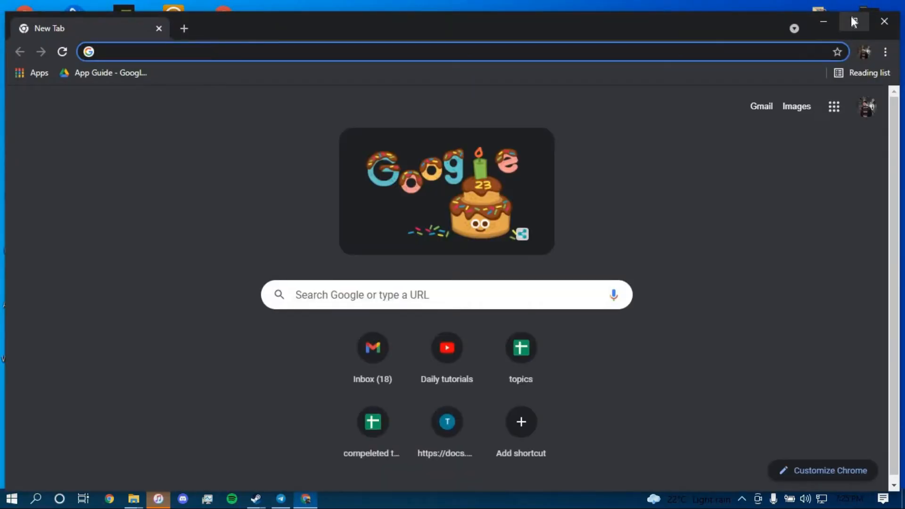
Maximize Chrome and navigate via 'anz' to the ANZ Internet Banking login form.
left_click(853, 22)
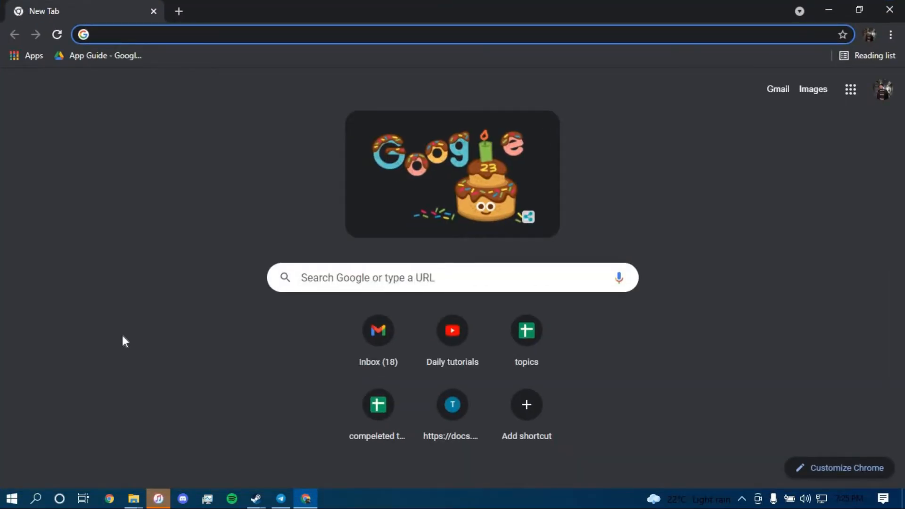
type("anz")
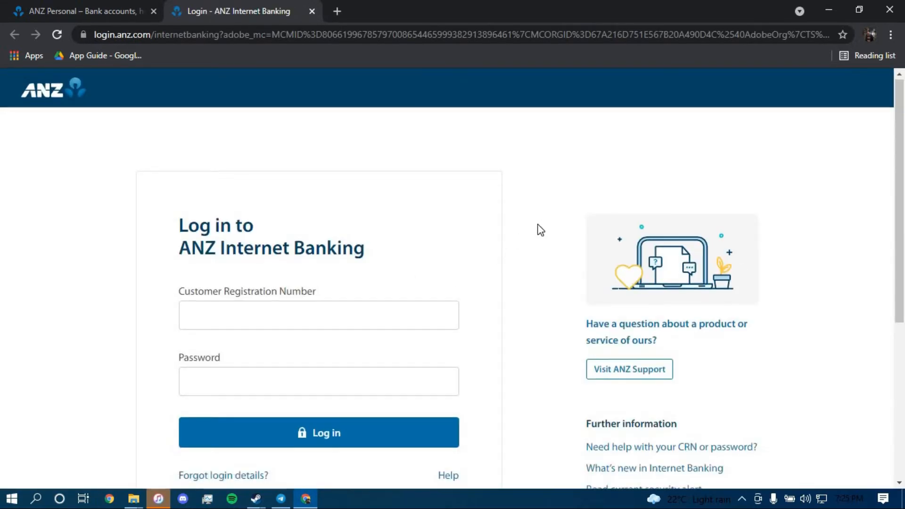
scroll("down", 3)
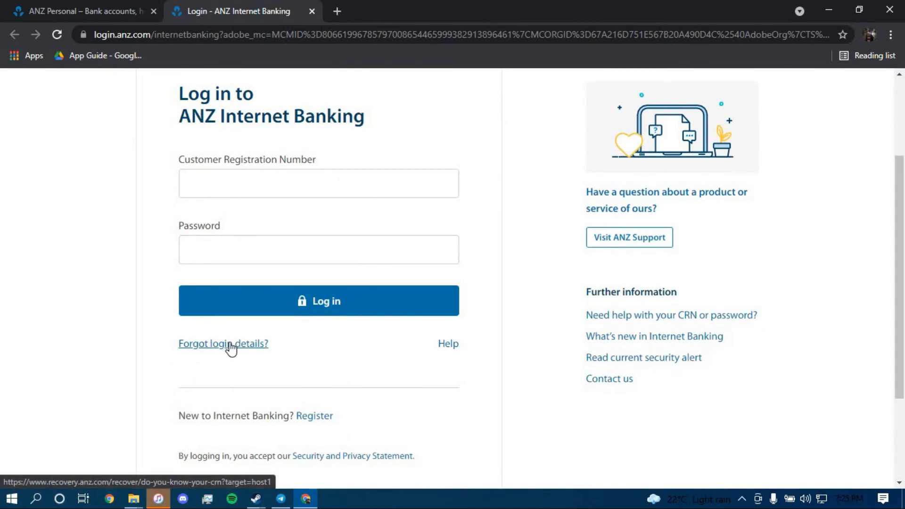
Start 'Forgot login details?' recovery and answer 'No, I don't' for the Customer Registration Number.
left_click(222, 343)
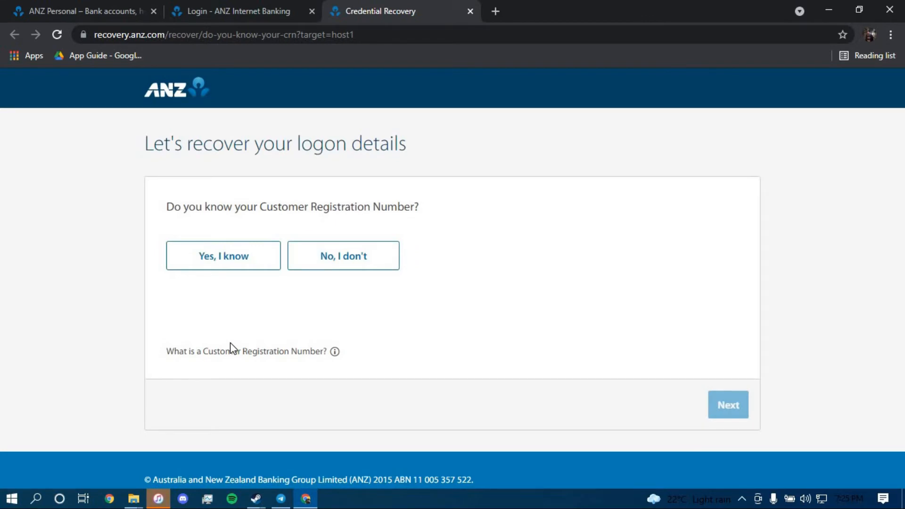
mouse_move(242, 280)
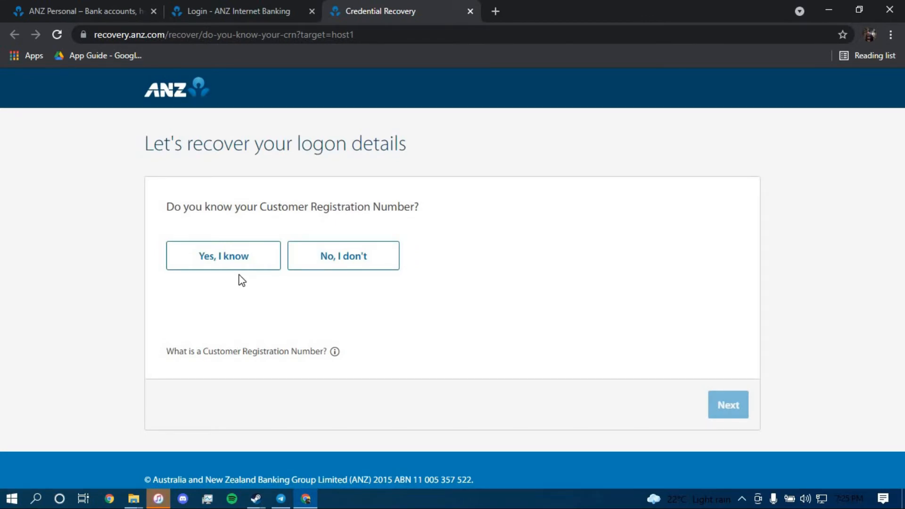
left_click(223, 256)
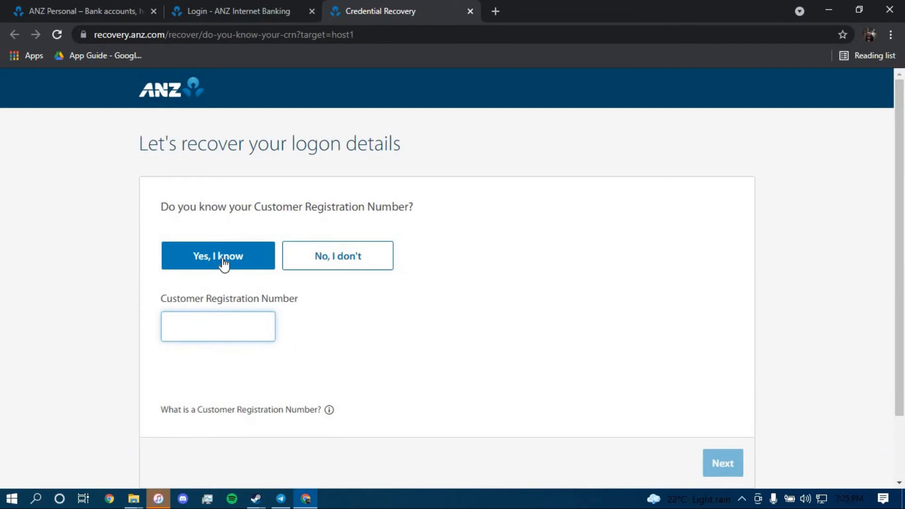
left_click(338, 255)
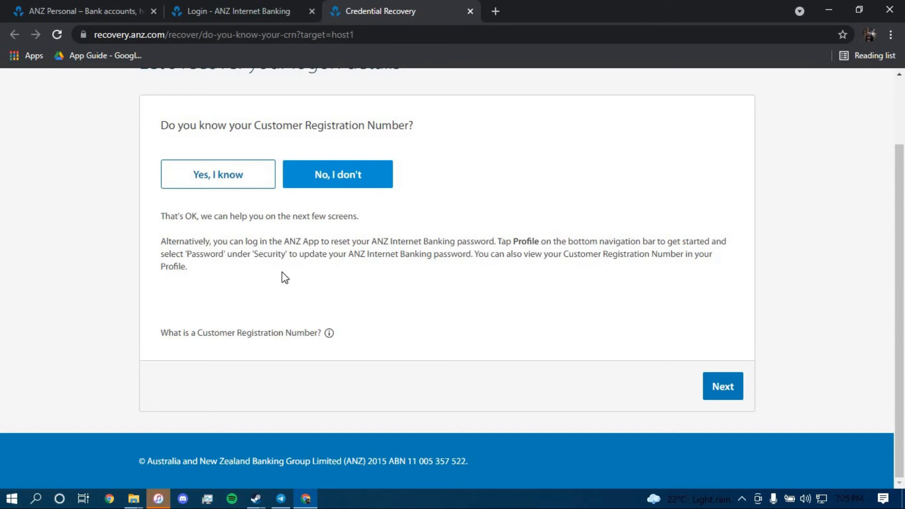
mouse_move(233, 178)
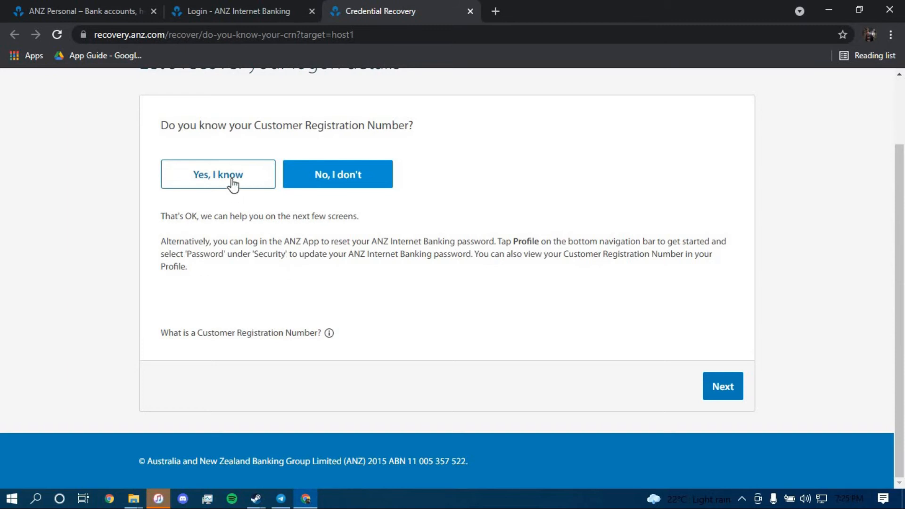
Switch the answer to 'Yes, I know' and focus the Customer Registration Number field.
left_click(218, 175)
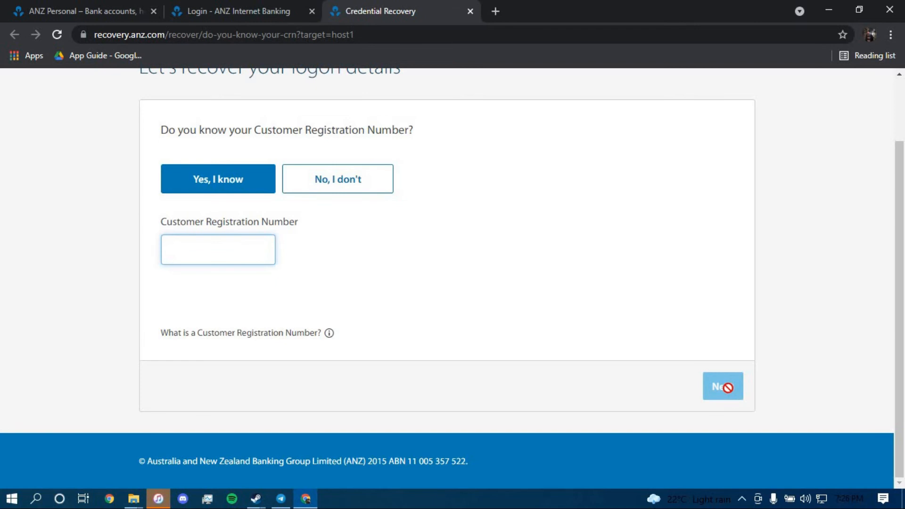
mouse_move(701, 299)
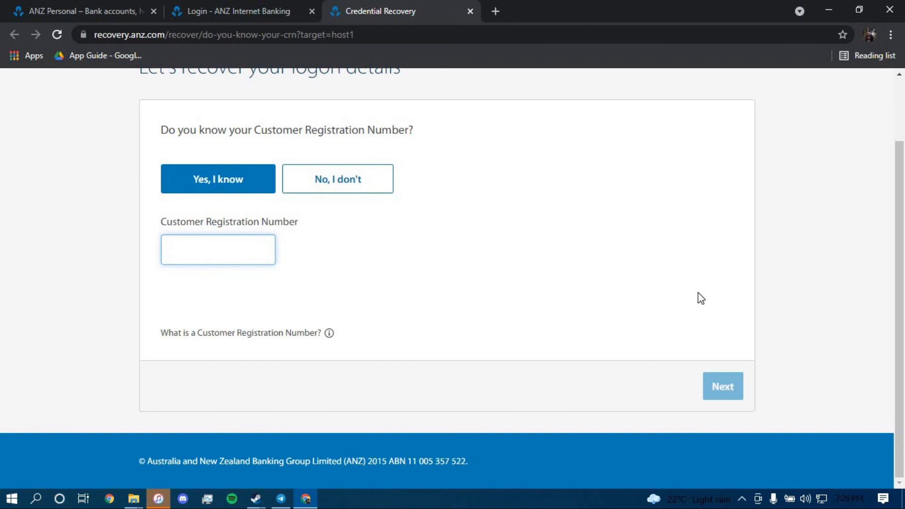
left_click(217, 249)
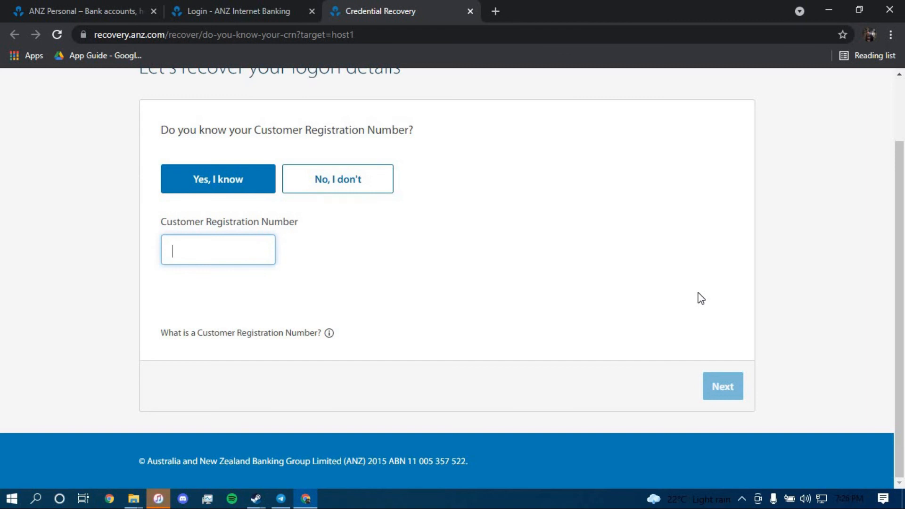